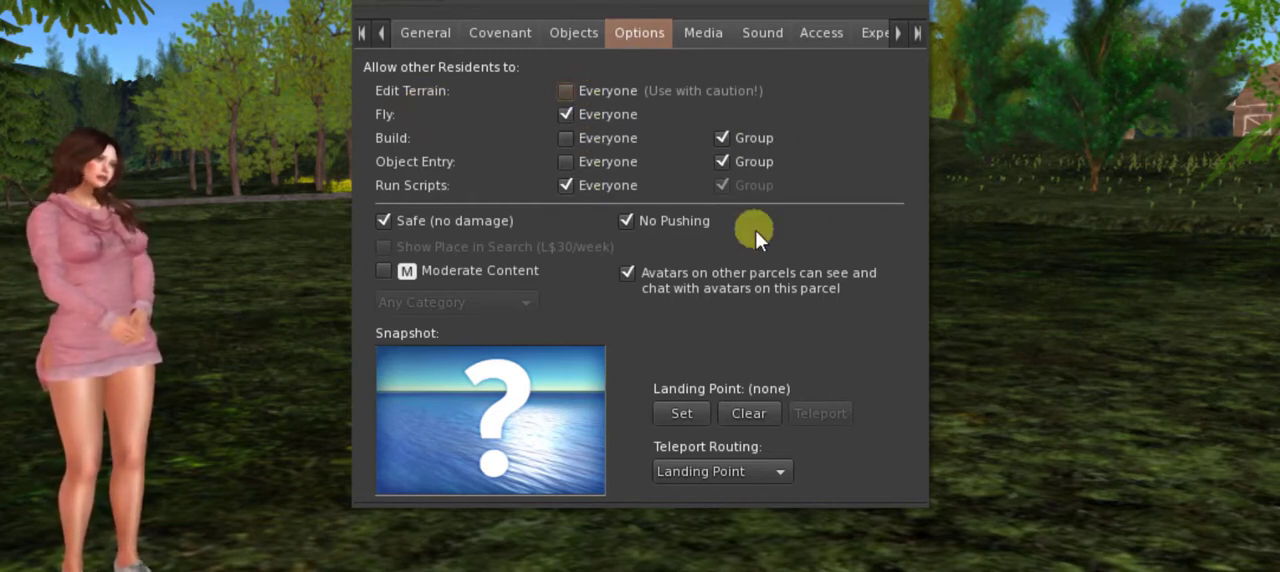
pyautogui.moveTo(650, 104)
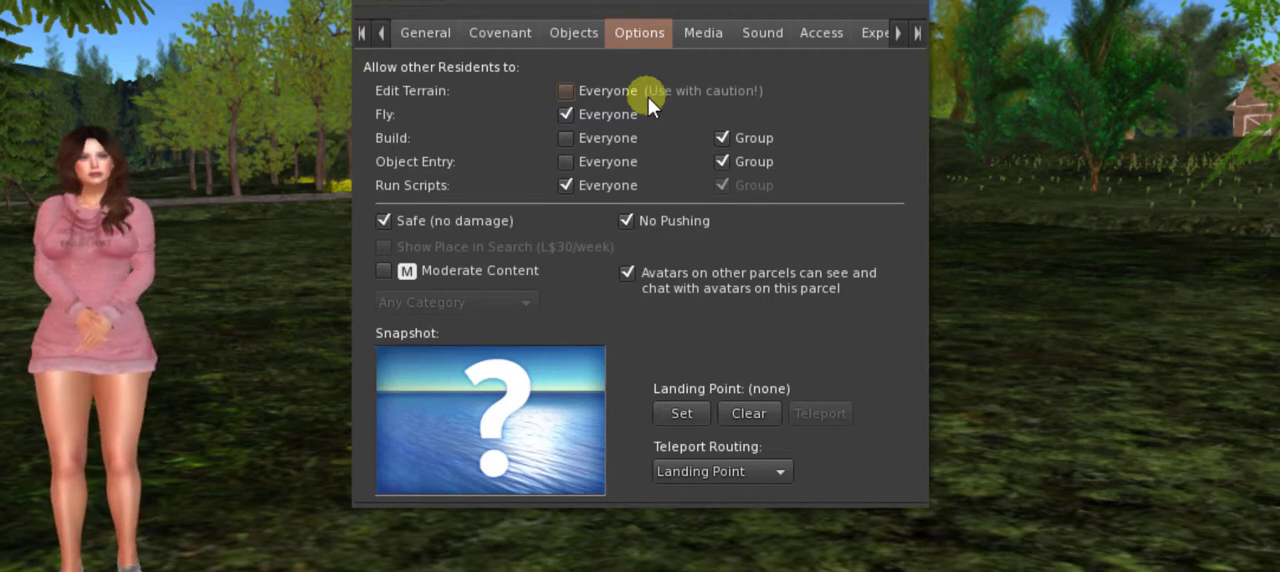
pyautogui.moveTo(524, 80)
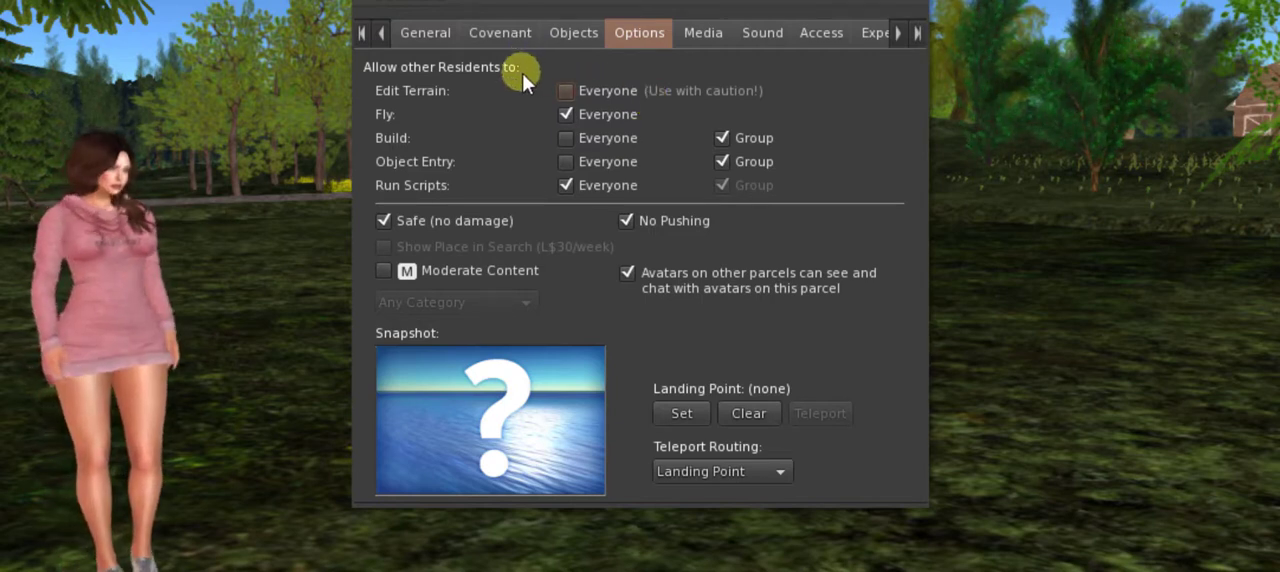
pyautogui.moveTo(420, 110)
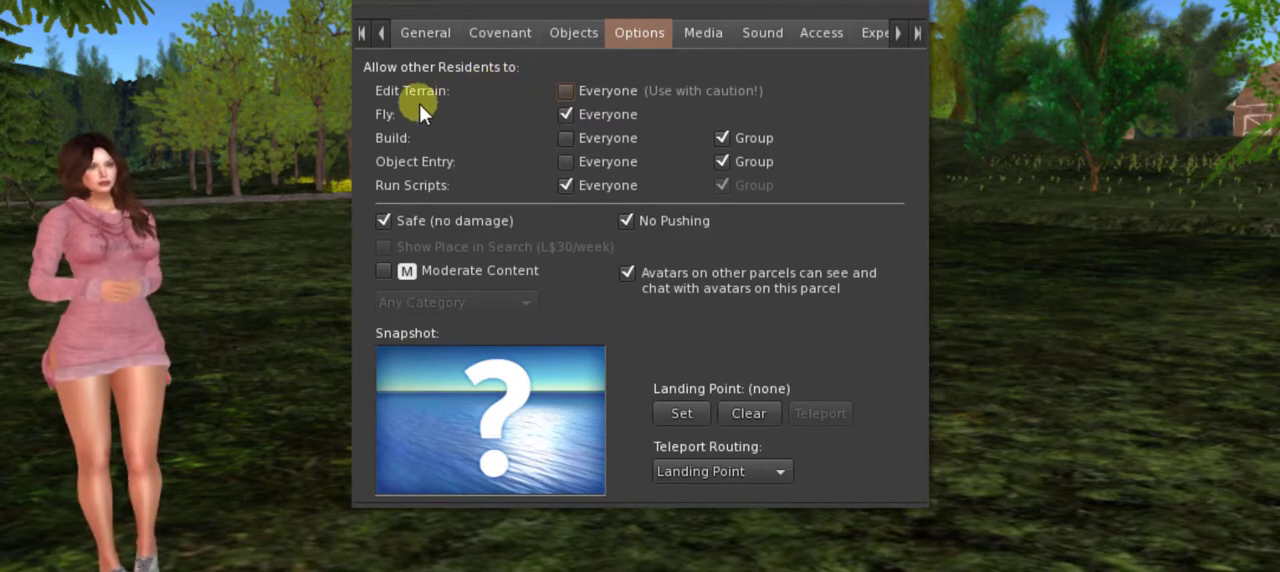
pyautogui.moveTo(418, 148)
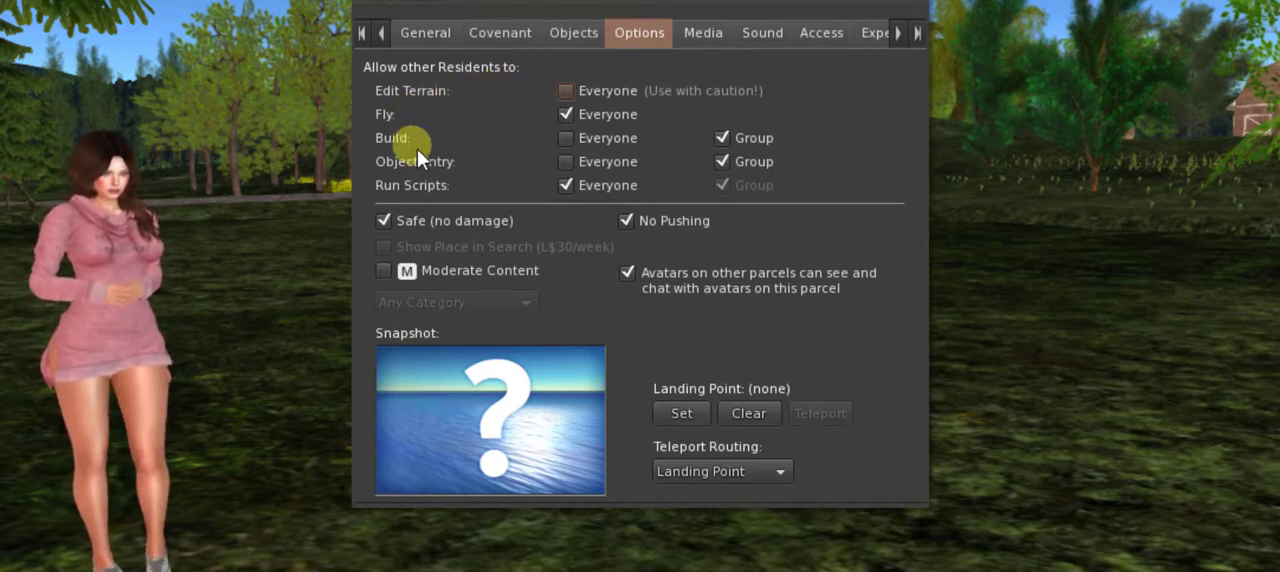
pyautogui.moveTo(444, 194)
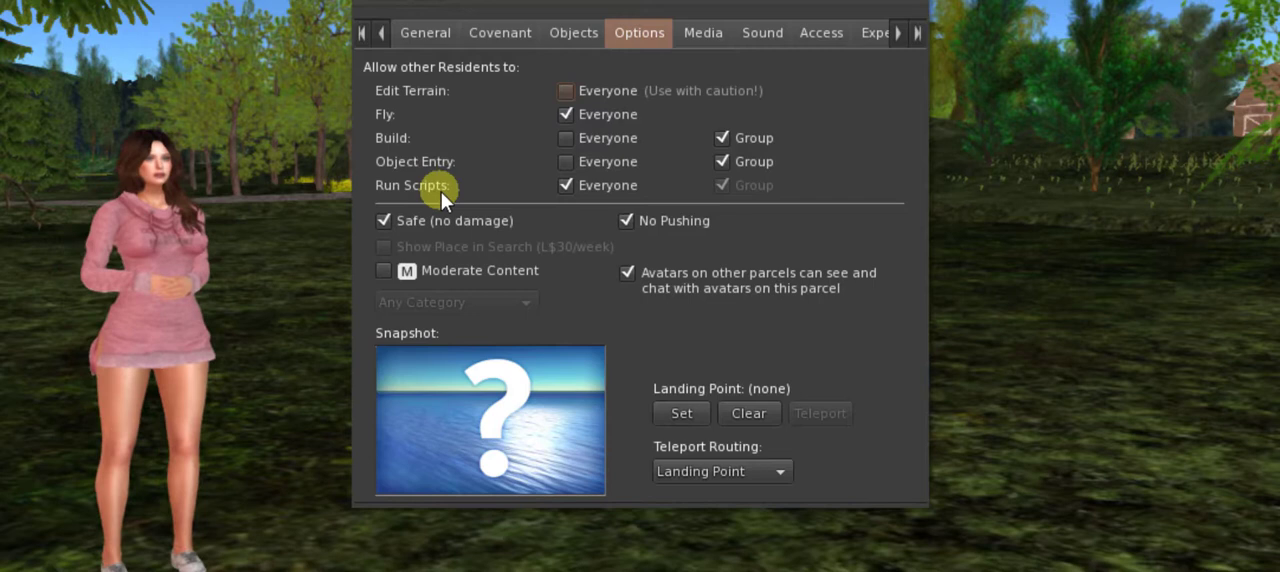
pyautogui.moveTo(458, 100)
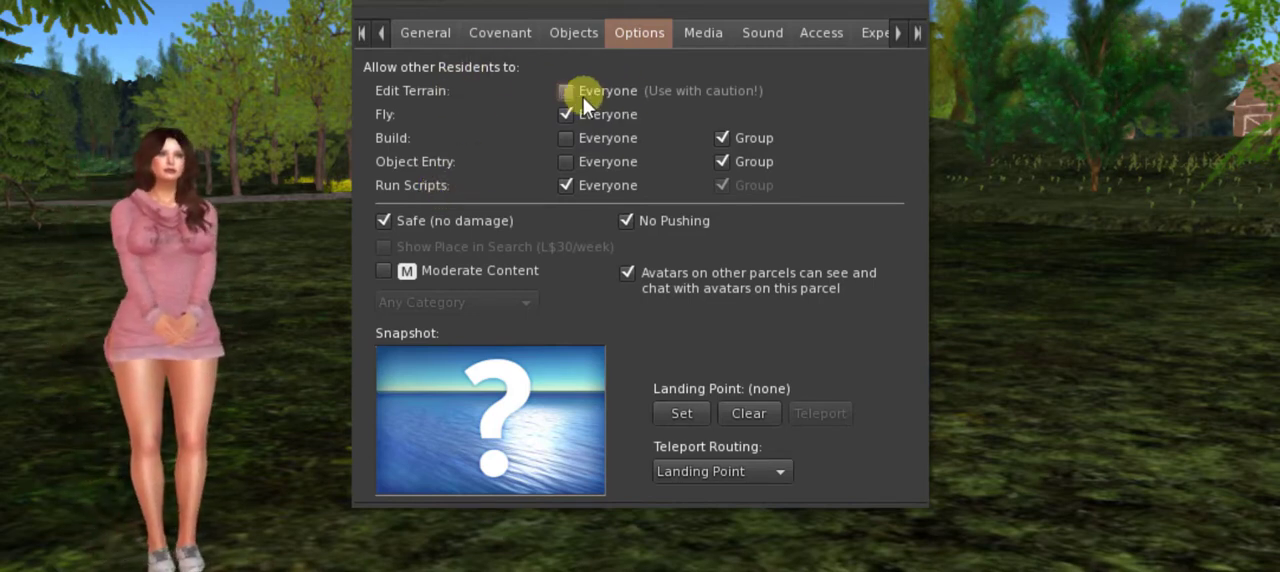
# Step: Try the everyone Edit Terrain and Fly checkboxes, leaving terrain editing off and flying allowed
pyautogui.click(564, 90)
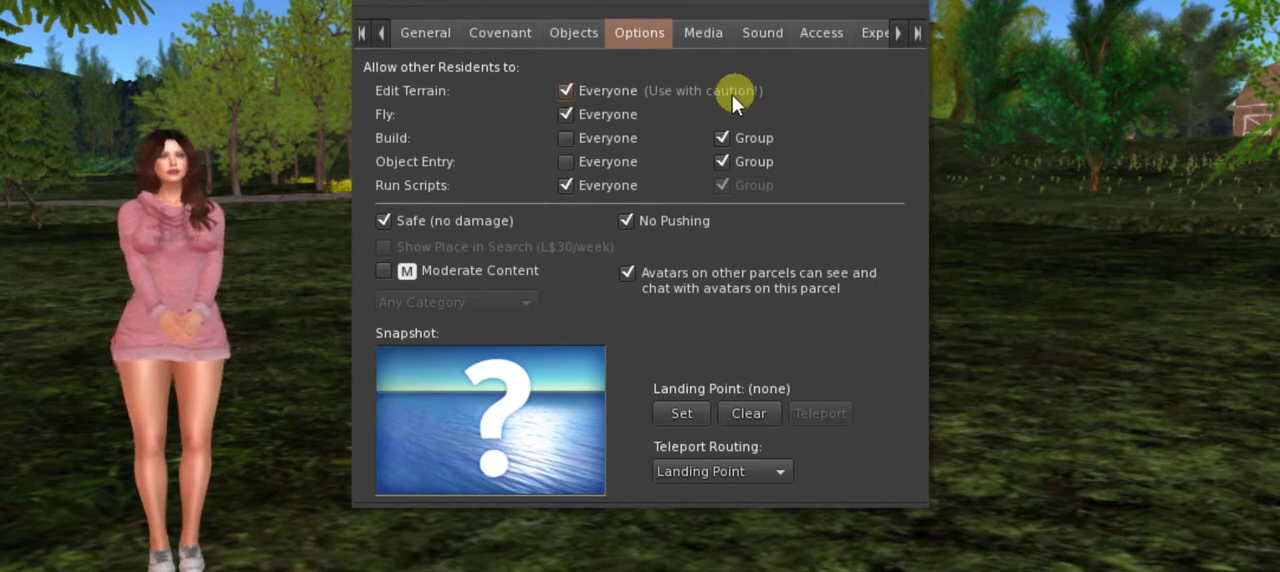
pyautogui.click(566, 90)
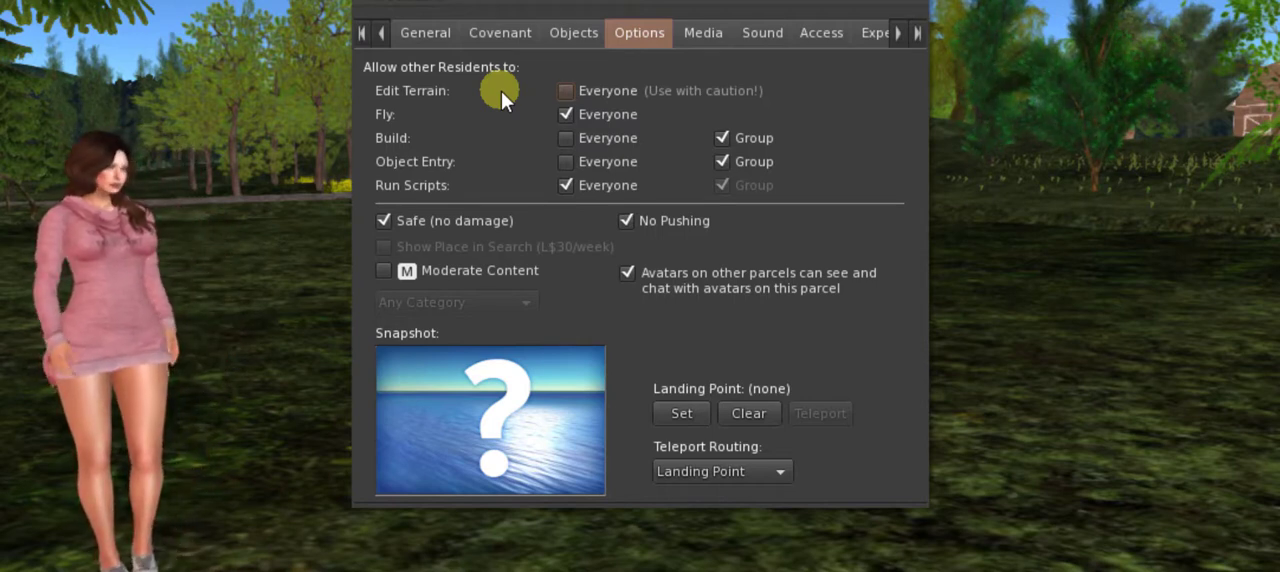
pyautogui.moveTo(476, 124)
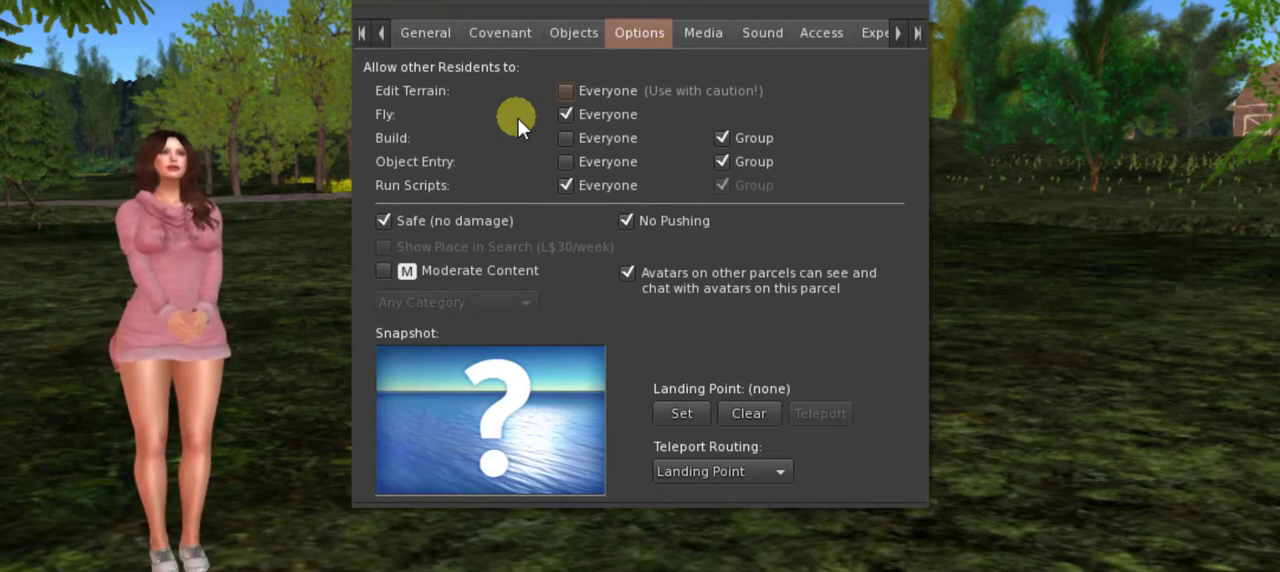
pyautogui.click(564, 114)
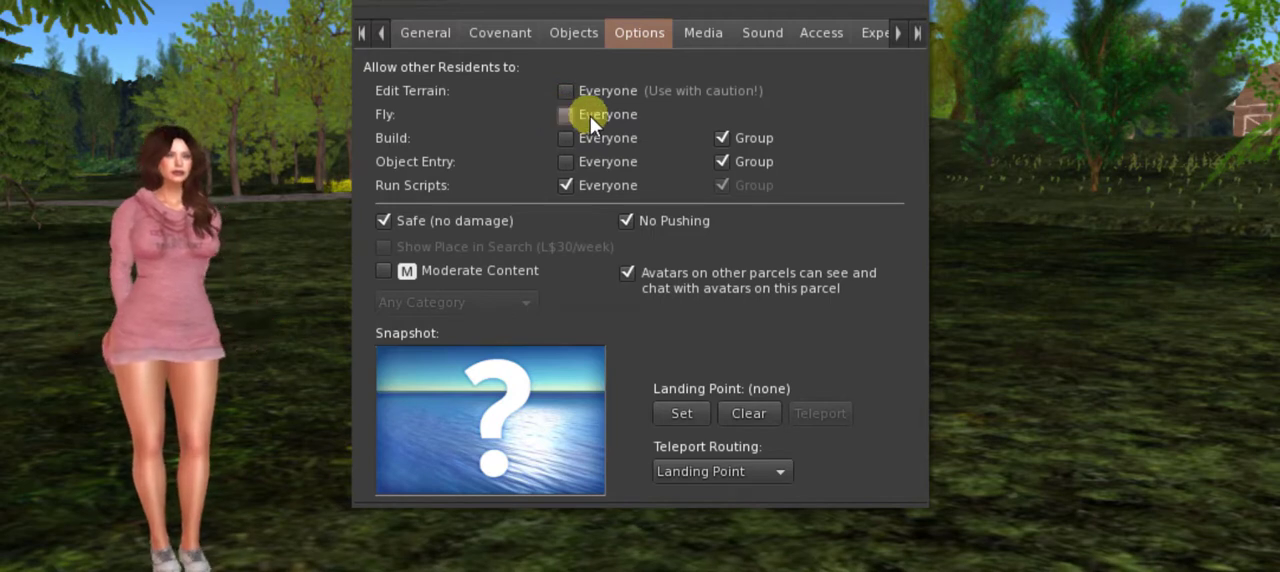
pyautogui.click(564, 114)
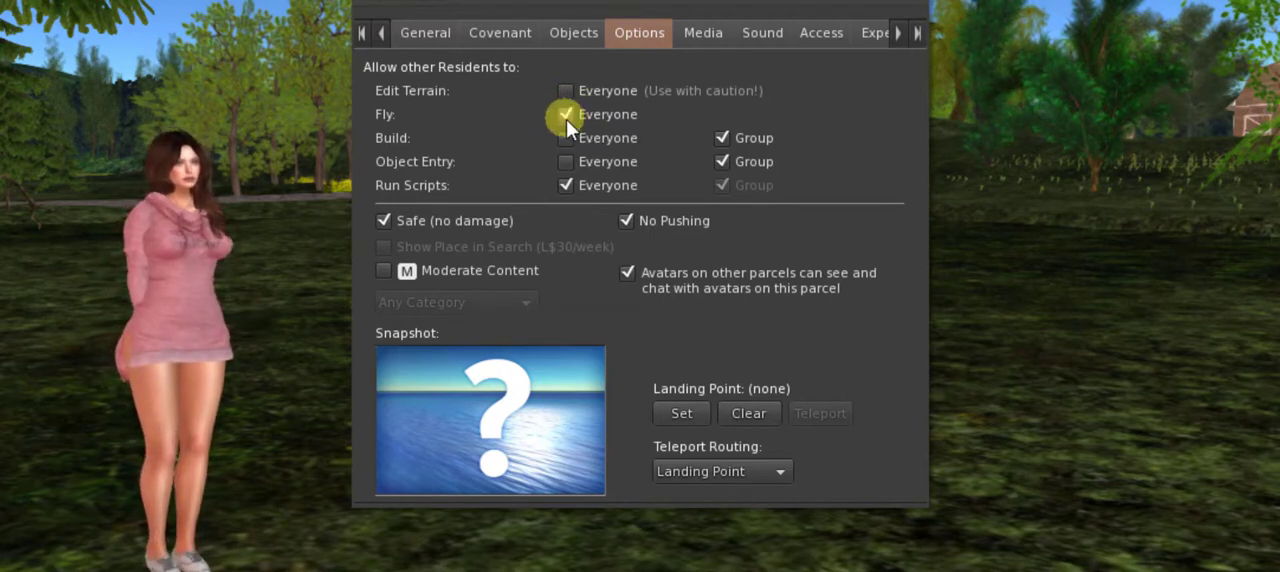
pyautogui.moveTo(432, 144)
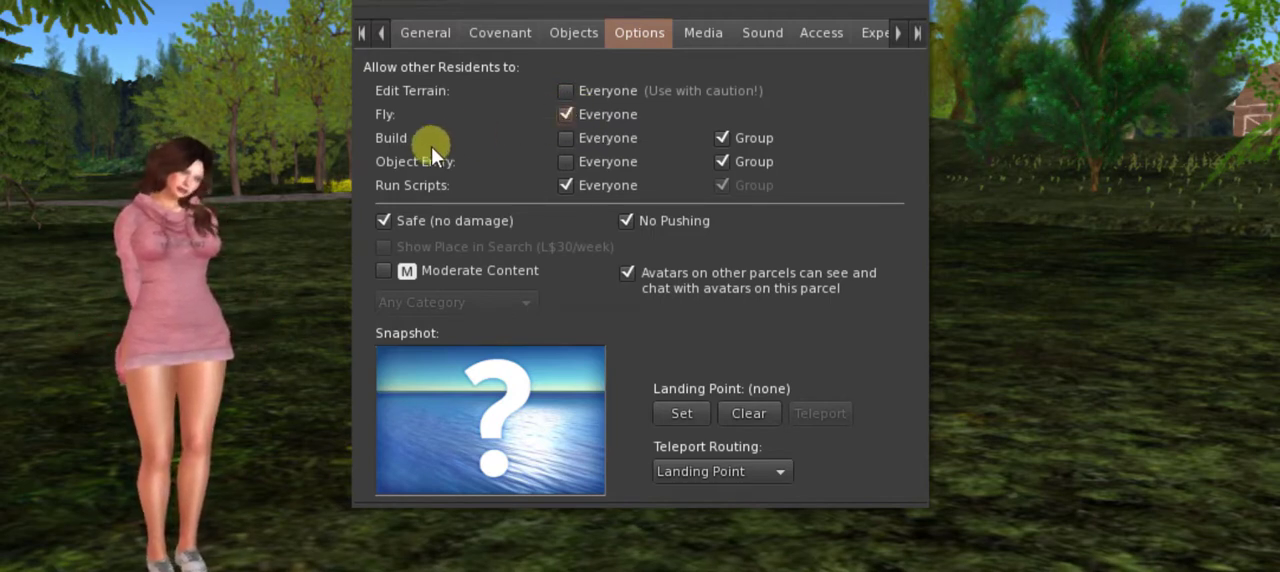
pyautogui.moveTo(510, 144)
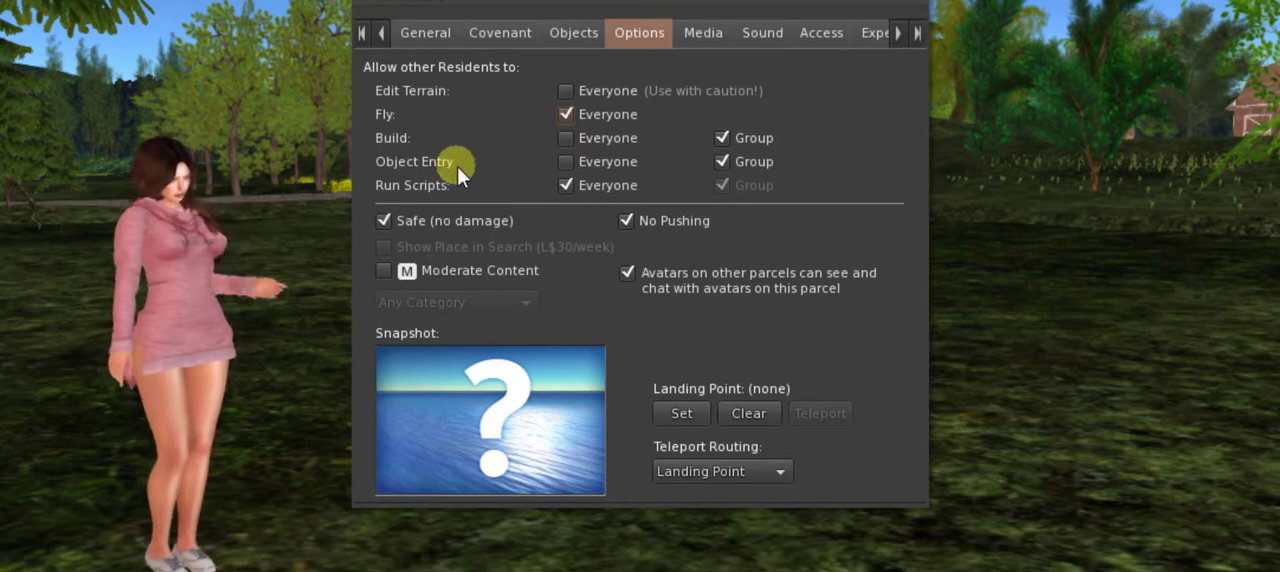
# Step: Try the Run Scripts permission for everyone, ending with scripts allowed again
pyautogui.click(722, 160)
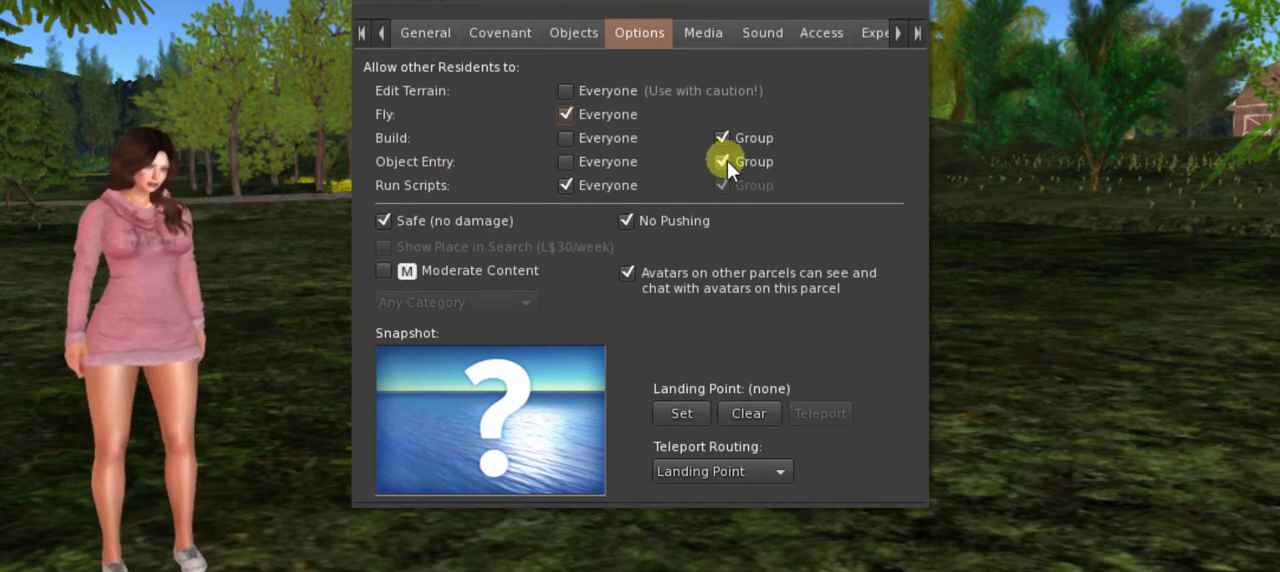
pyautogui.moveTo(724, 160)
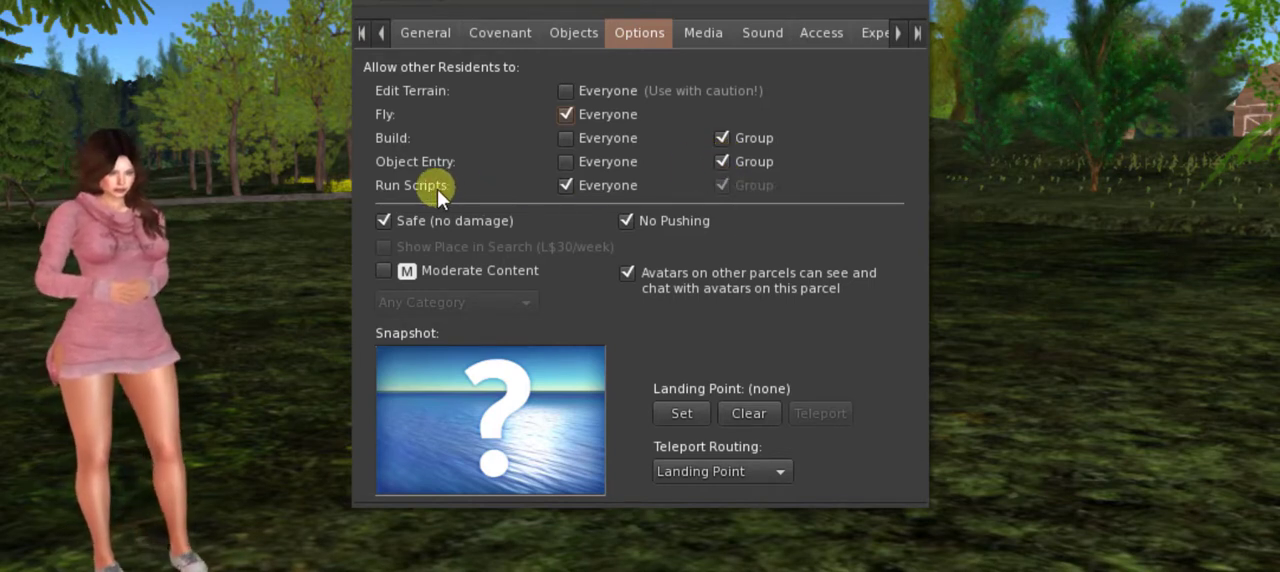
pyautogui.moveTo(460, 192)
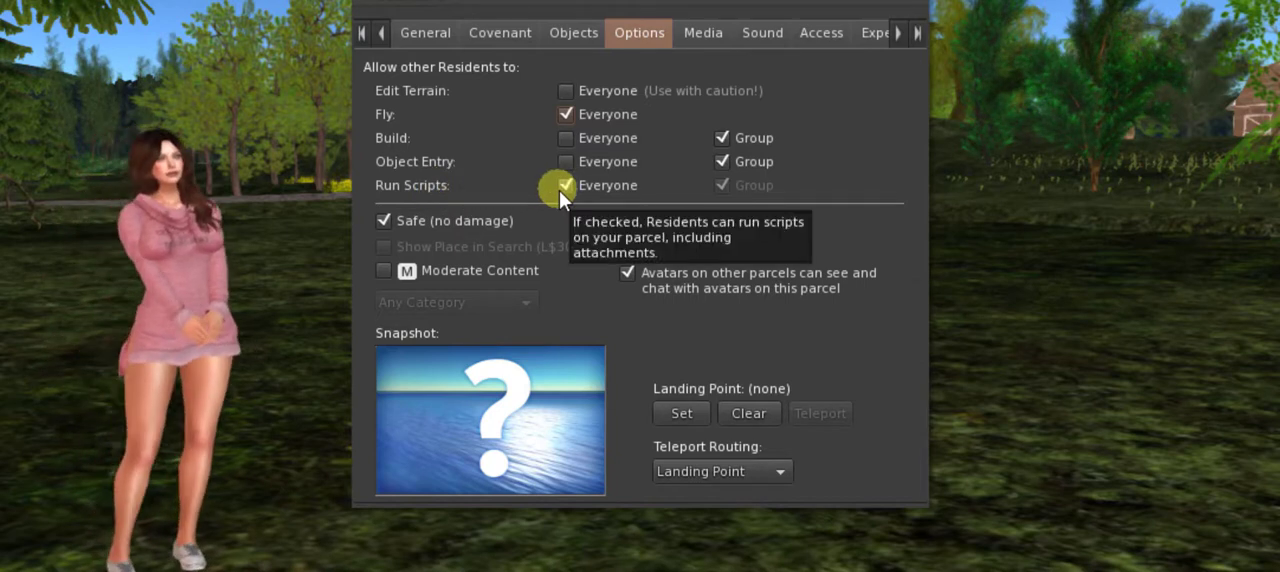
pyautogui.click(564, 184)
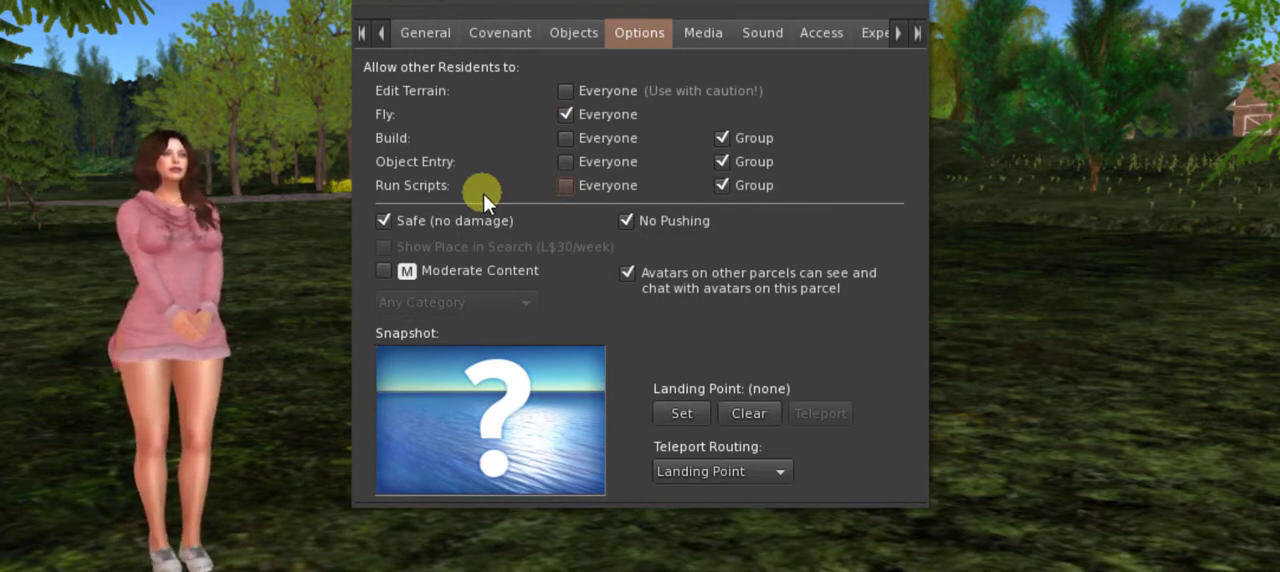
pyautogui.moveTo(512, 204)
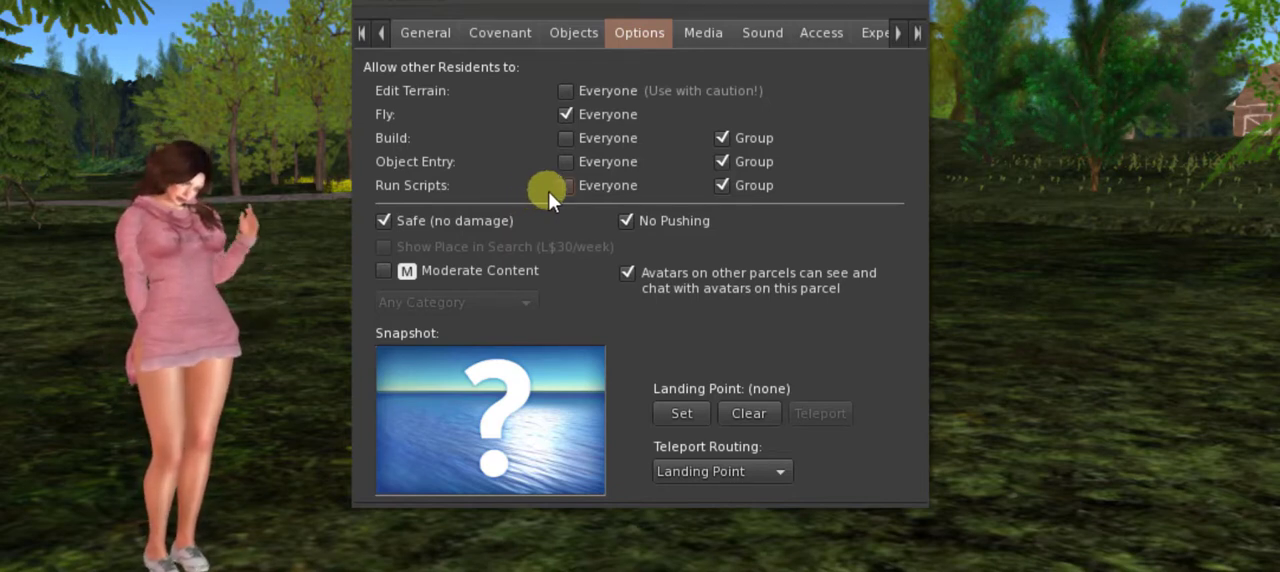
pyautogui.click(564, 184)
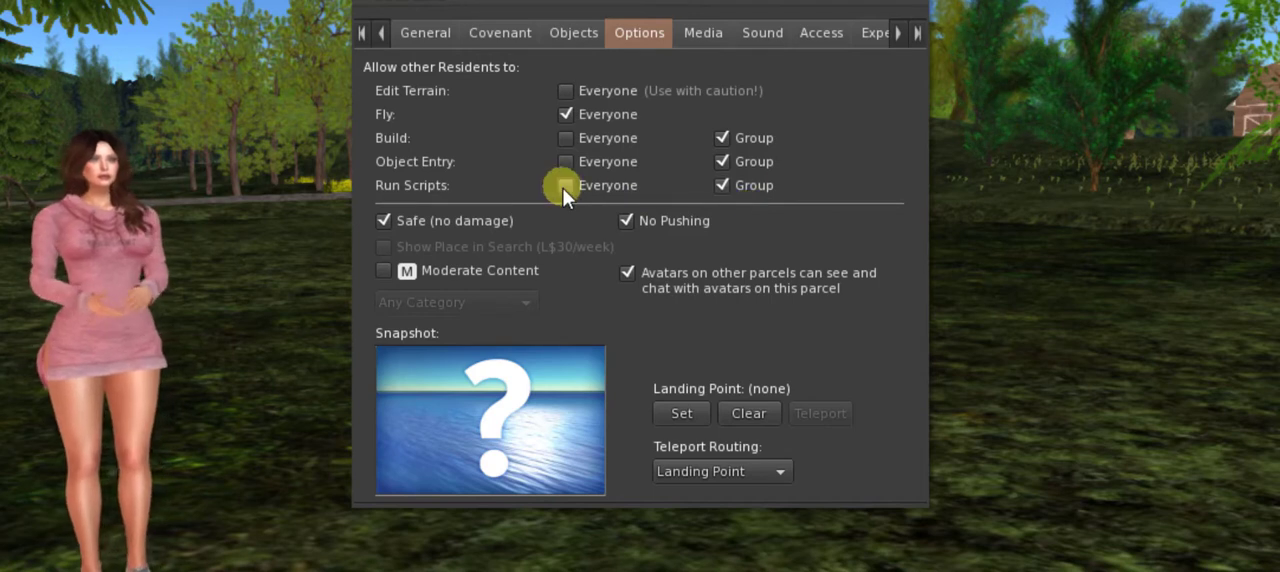
pyautogui.click(564, 184)
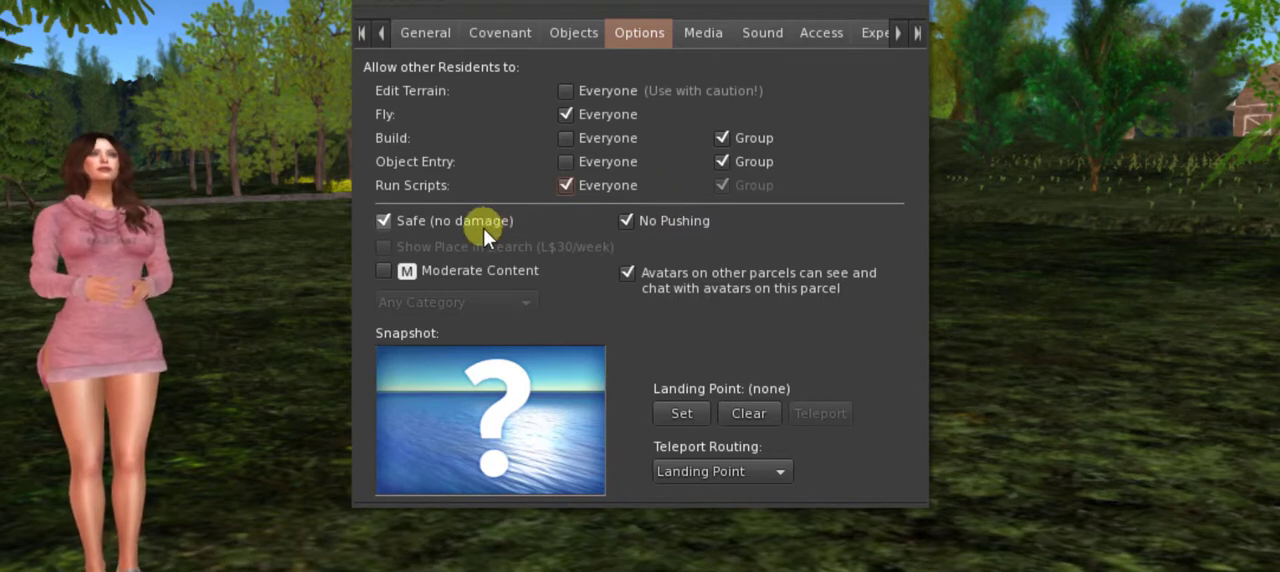
pyautogui.moveTo(548, 232)
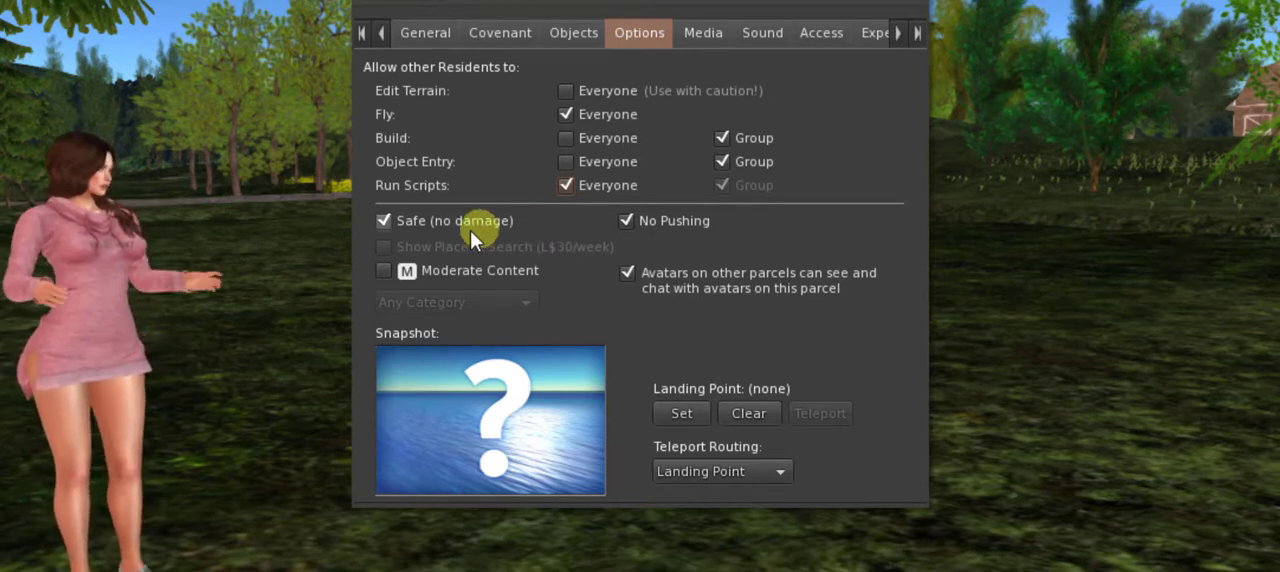
pyautogui.moveTo(680, 230)
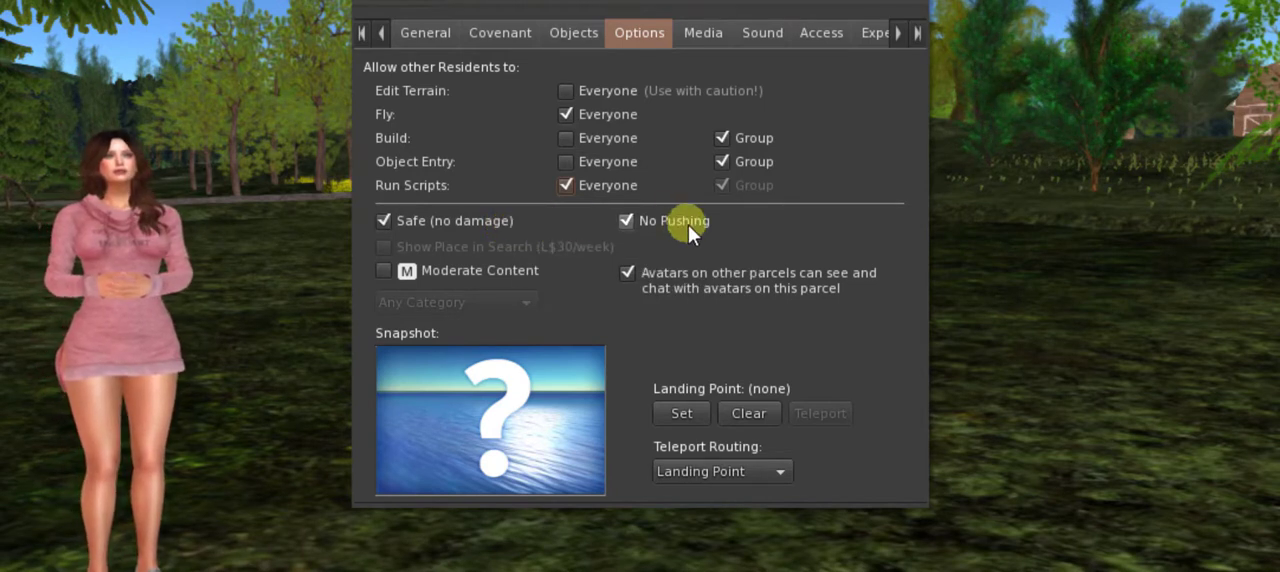
pyautogui.moveTo(690, 228)
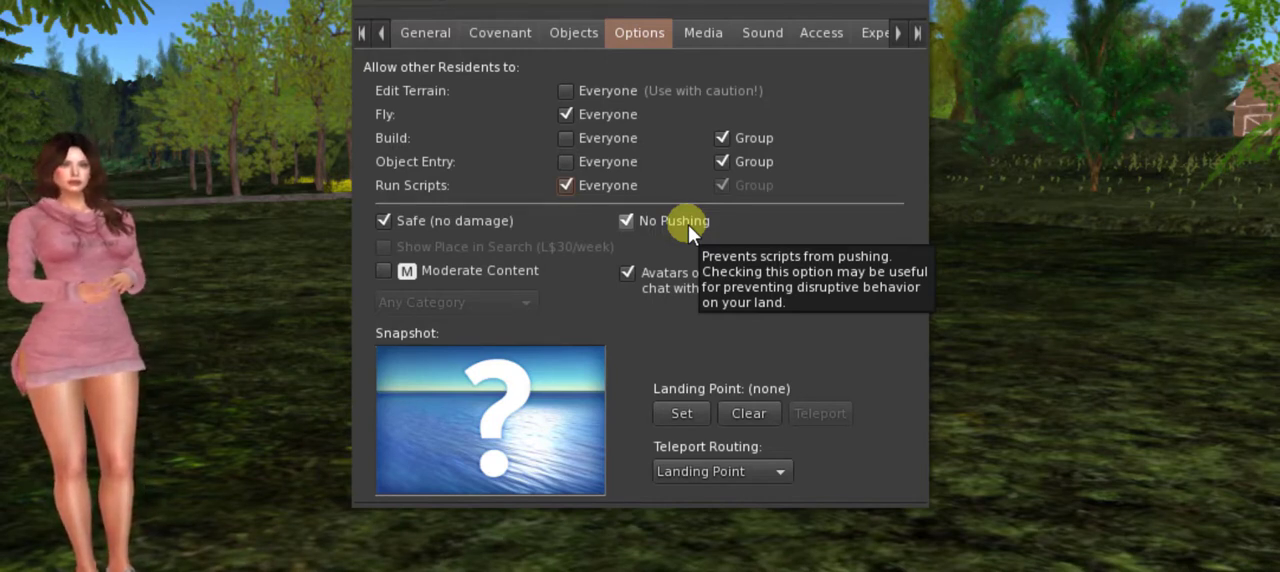
pyautogui.moveTo(592, 230)
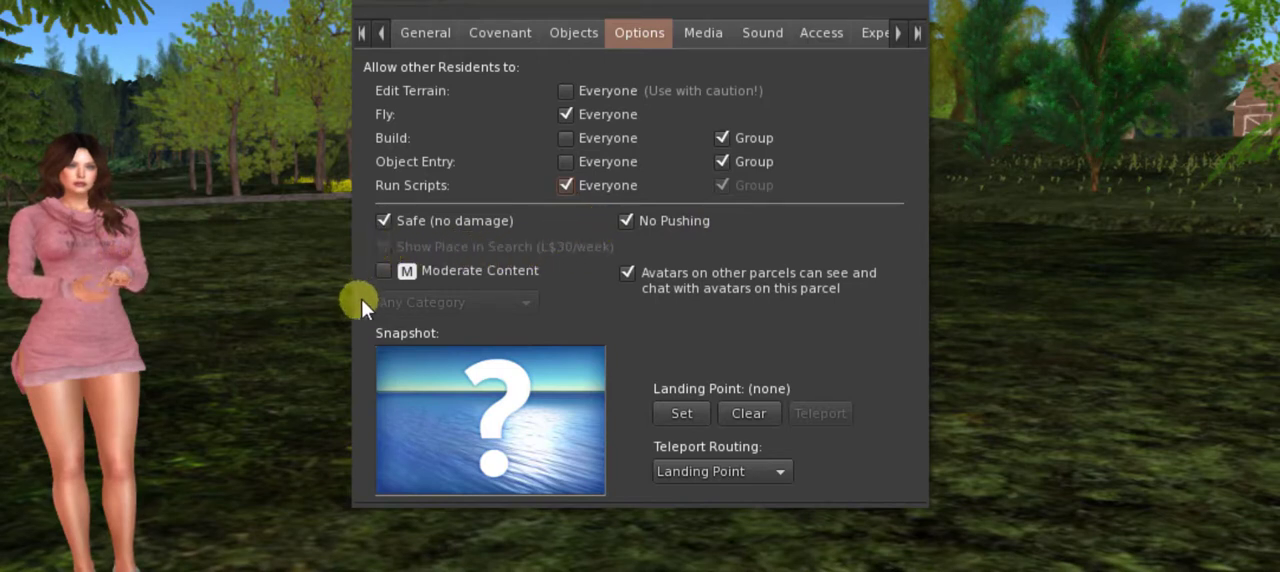
pyautogui.moveTo(504, 258)
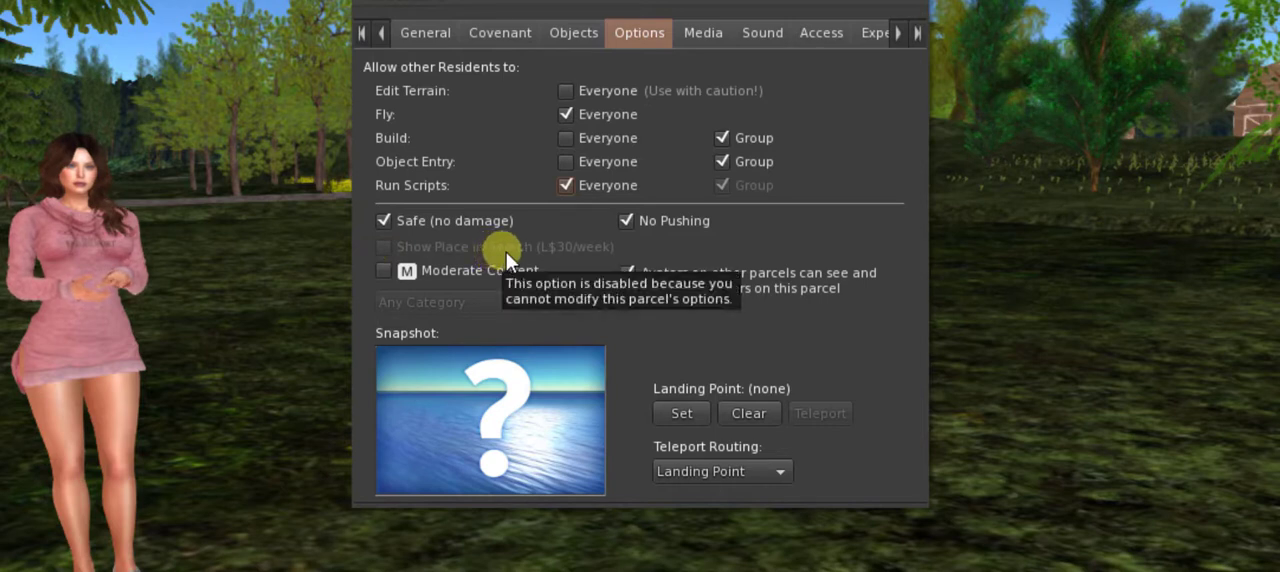
pyautogui.moveTo(624, 260)
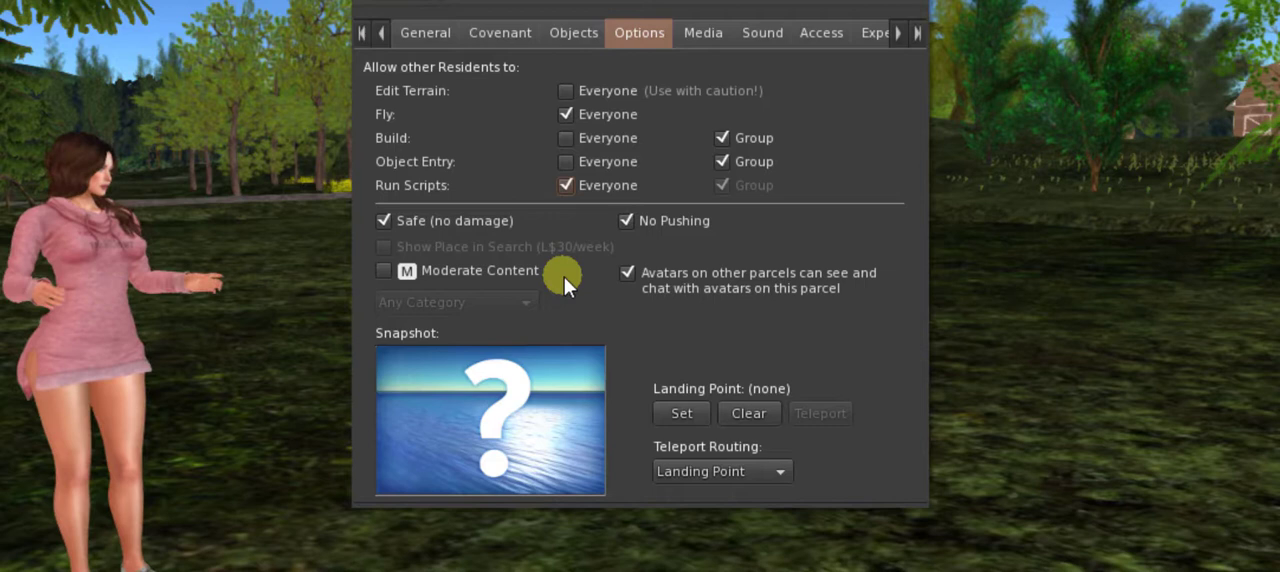
# Step: Try Moderate Content and Avatars See/Chat, leaving rating unmarked and neighbours able to see and chat
pyautogui.click(384, 272)
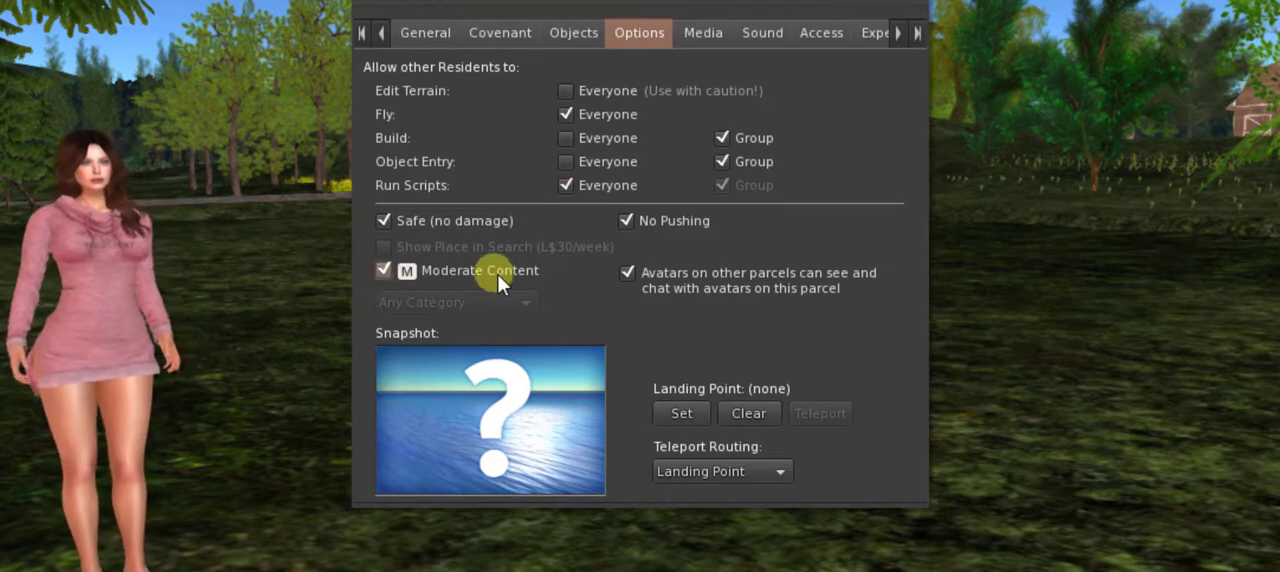
pyautogui.moveTo(480, 270)
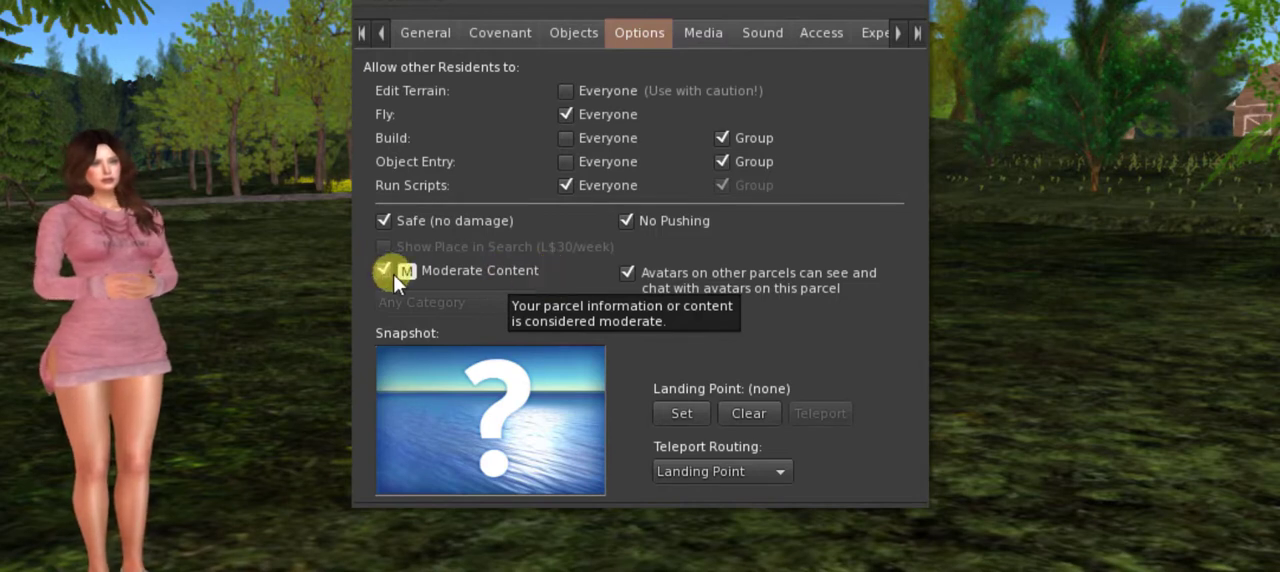
pyautogui.click(384, 270)
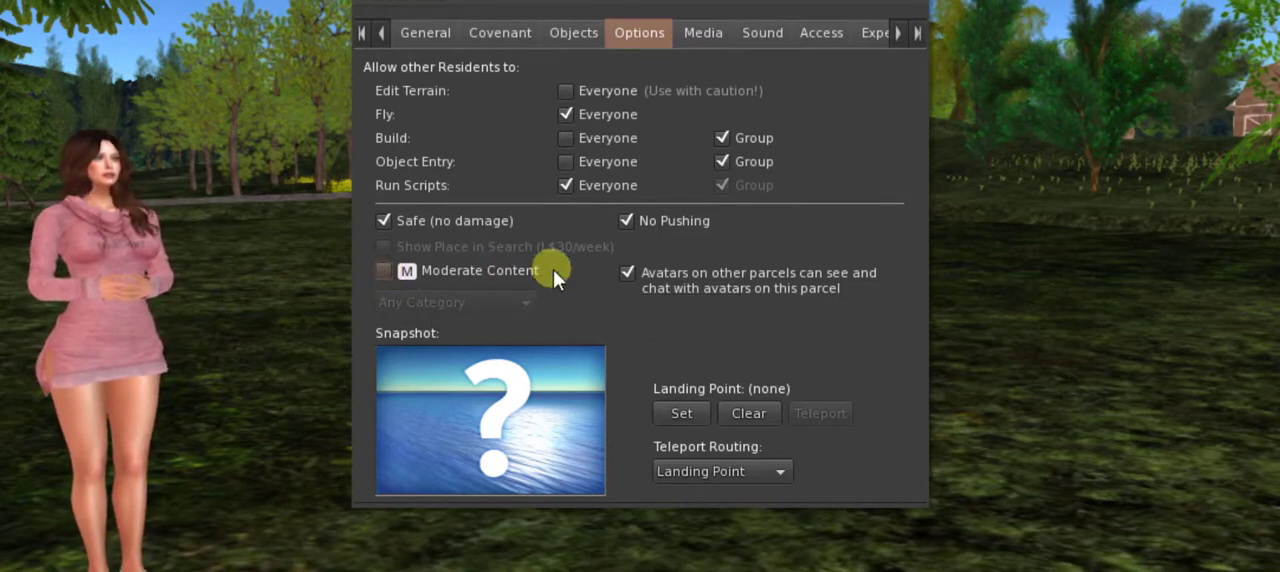
pyautogui.moveTo(730, 290)
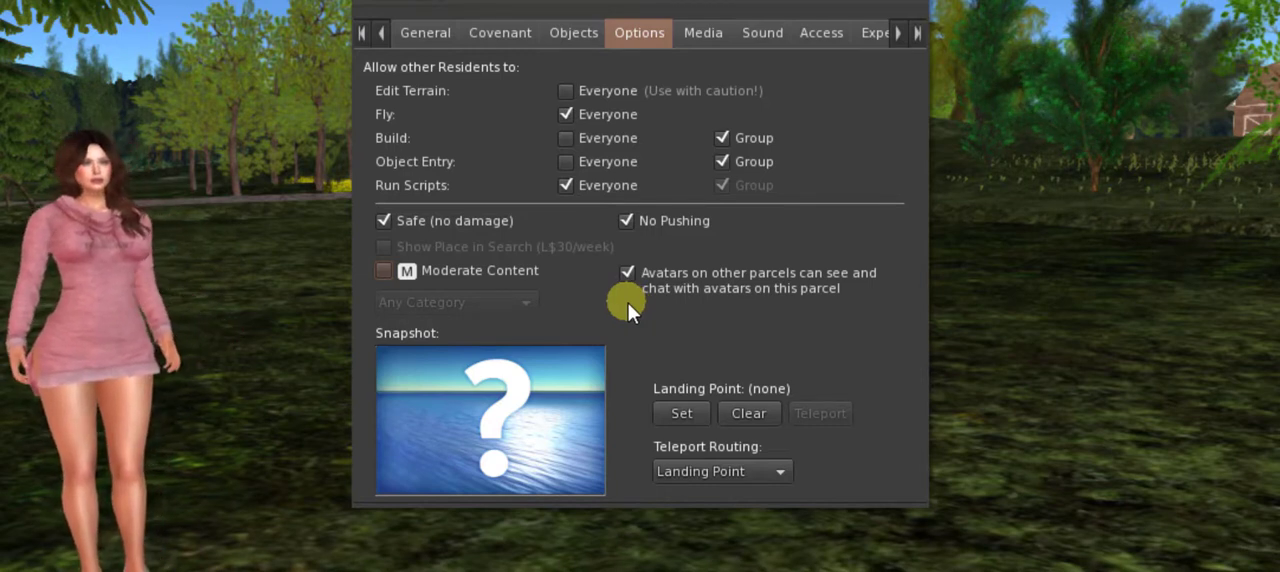
pyautogui.click(628, 272)
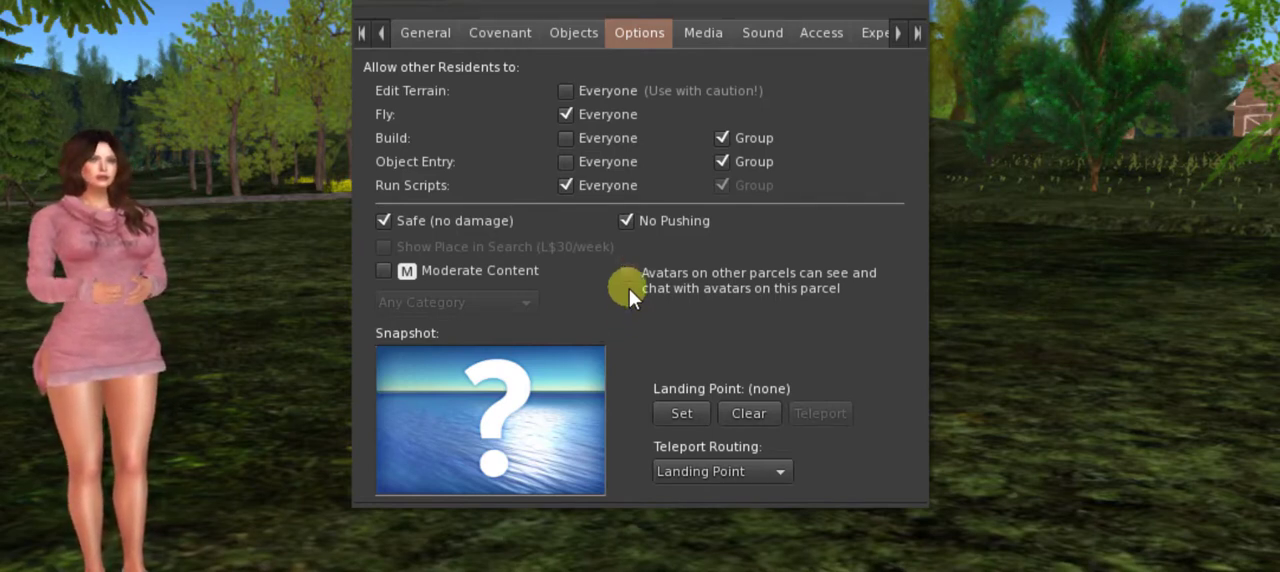
pyautogui.click(626, 276)
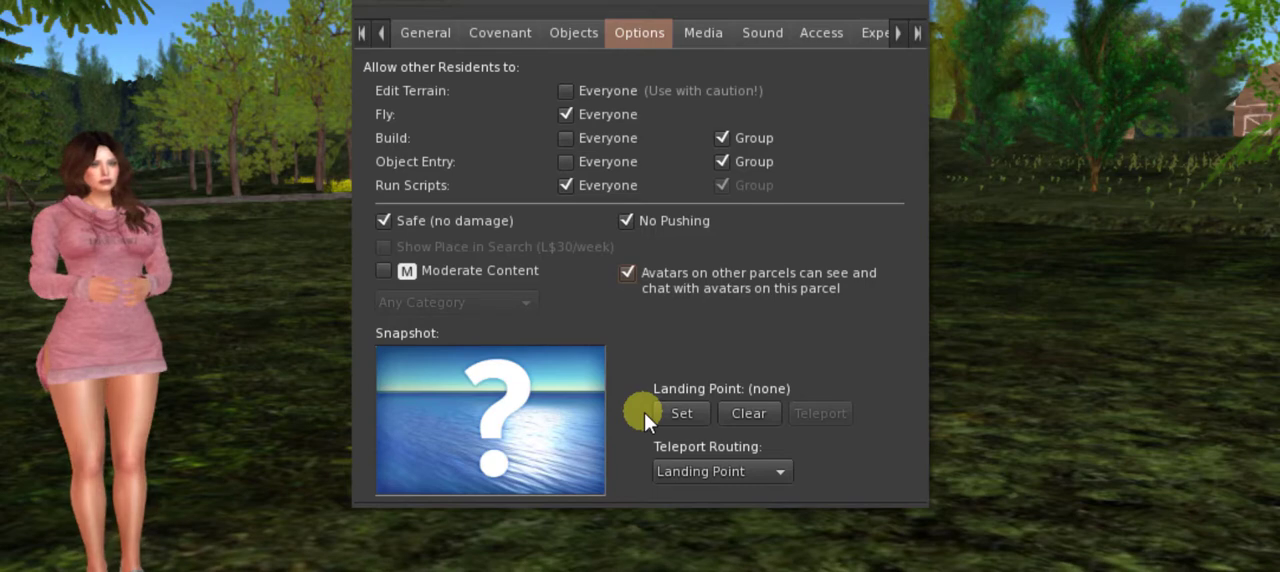
pyautogui.moveTo(650, 404)
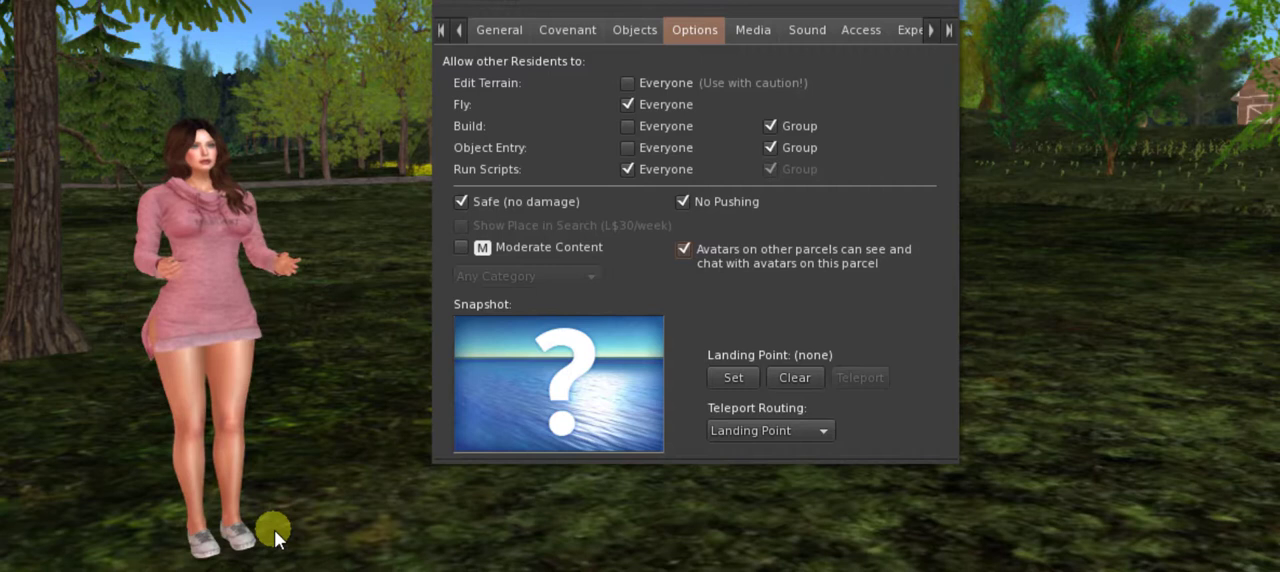
# Step: Set the landing point at the avatar's spot 61, 28, 22, clear it, then set it again
pyautogui.click(732, 376)
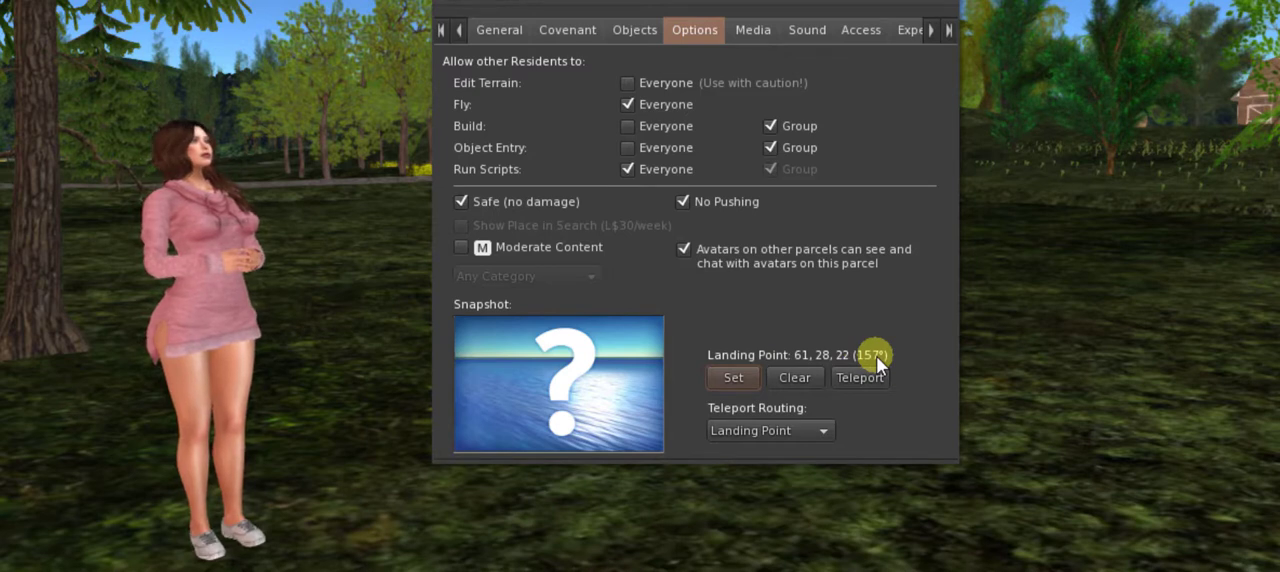
pyautogui.click(794, 376)
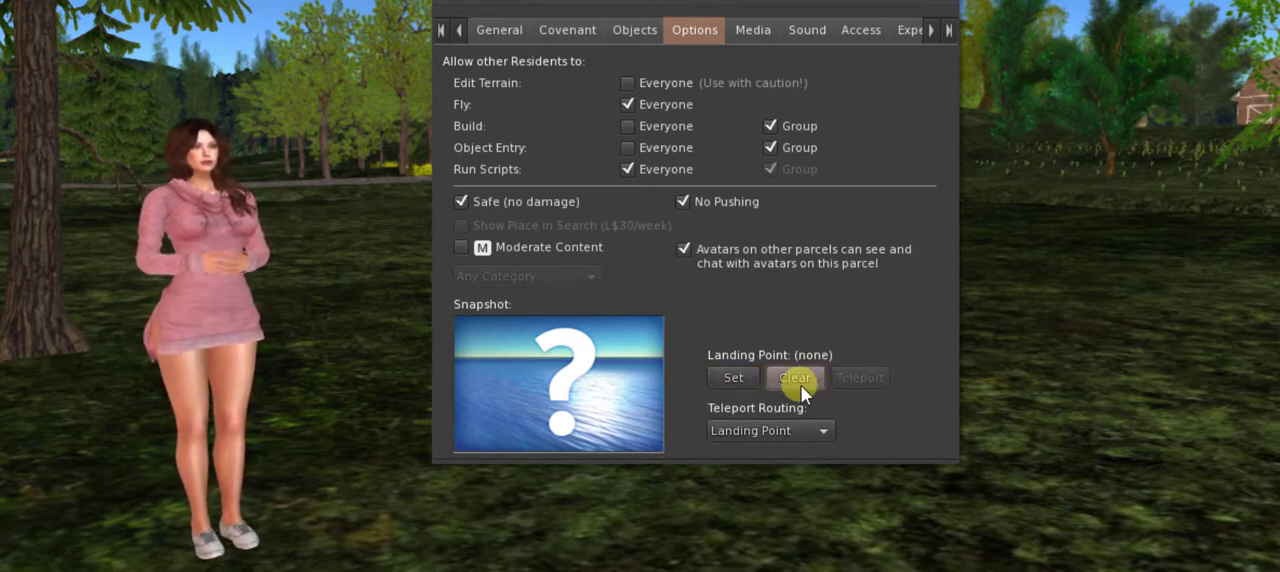
pyautogui.click(732, 376)
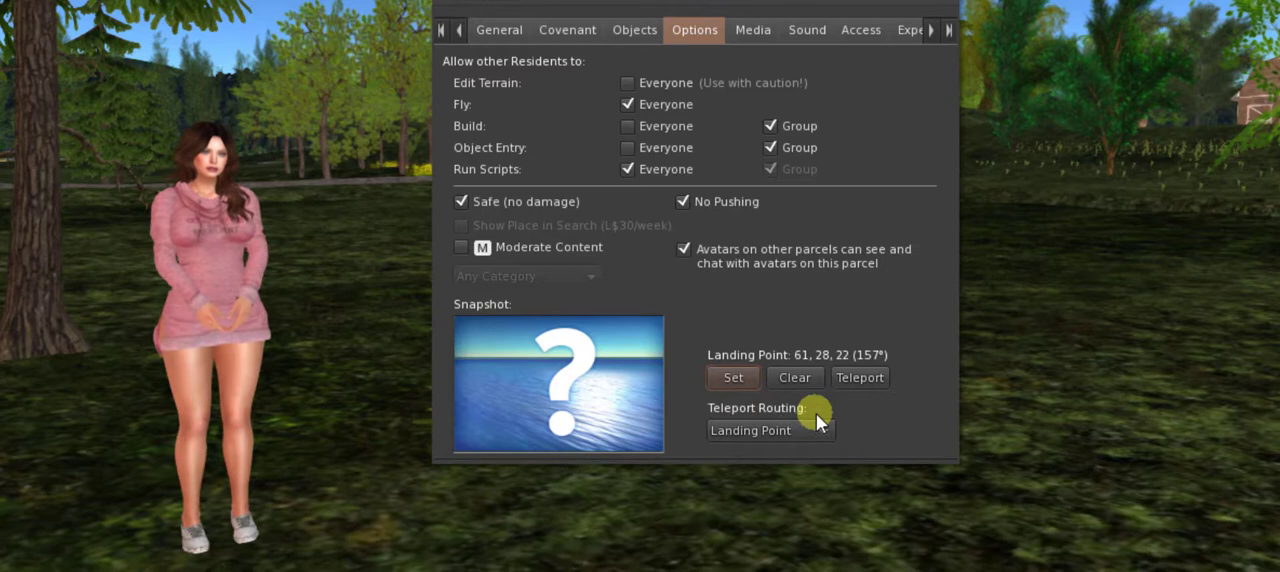
pyautogui.moveTo(820, 432)
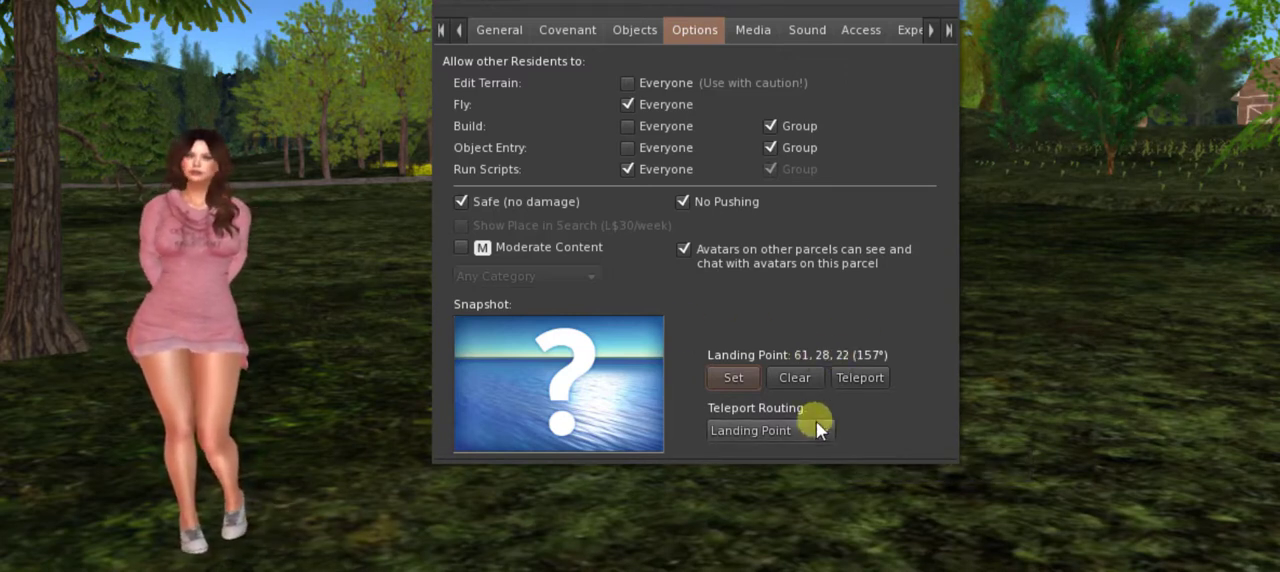
# Step: Switch Teleport Routing to Blocked, then to Anywhere
pyautogui.click(770, 430)
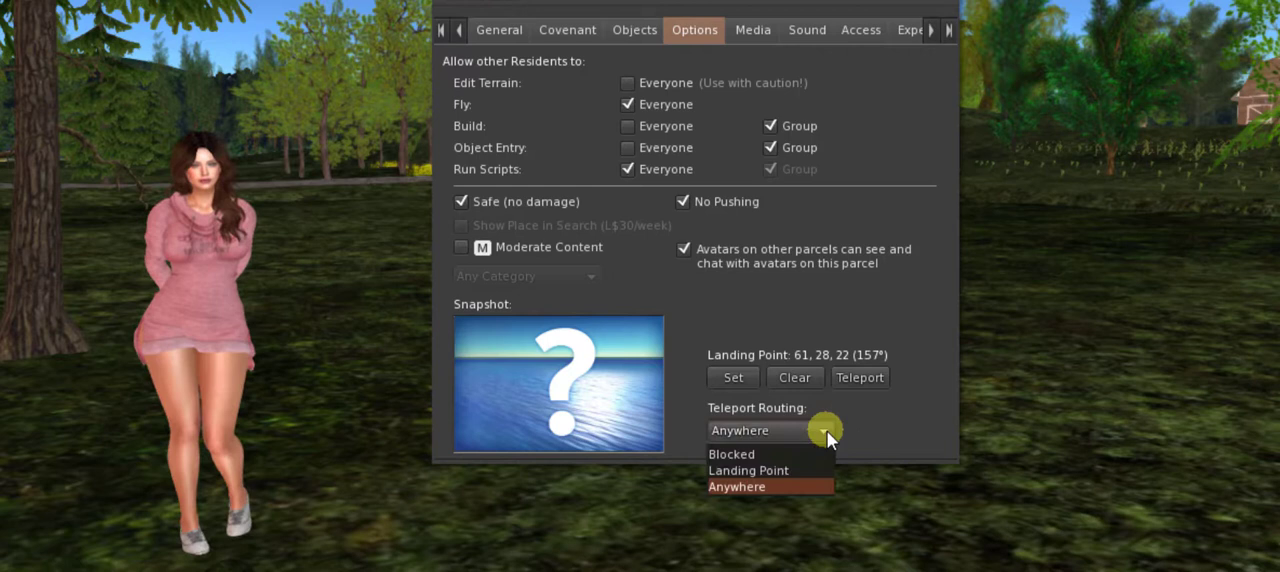
pyautogui.click(732, 454)
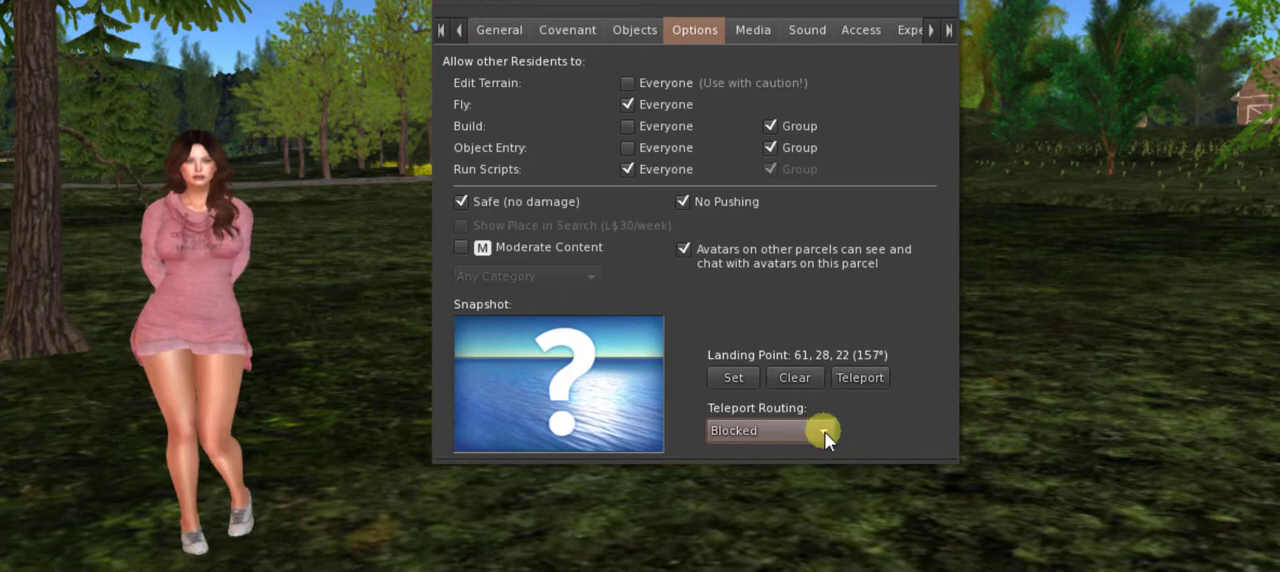
pyautogui.click(770, 430)
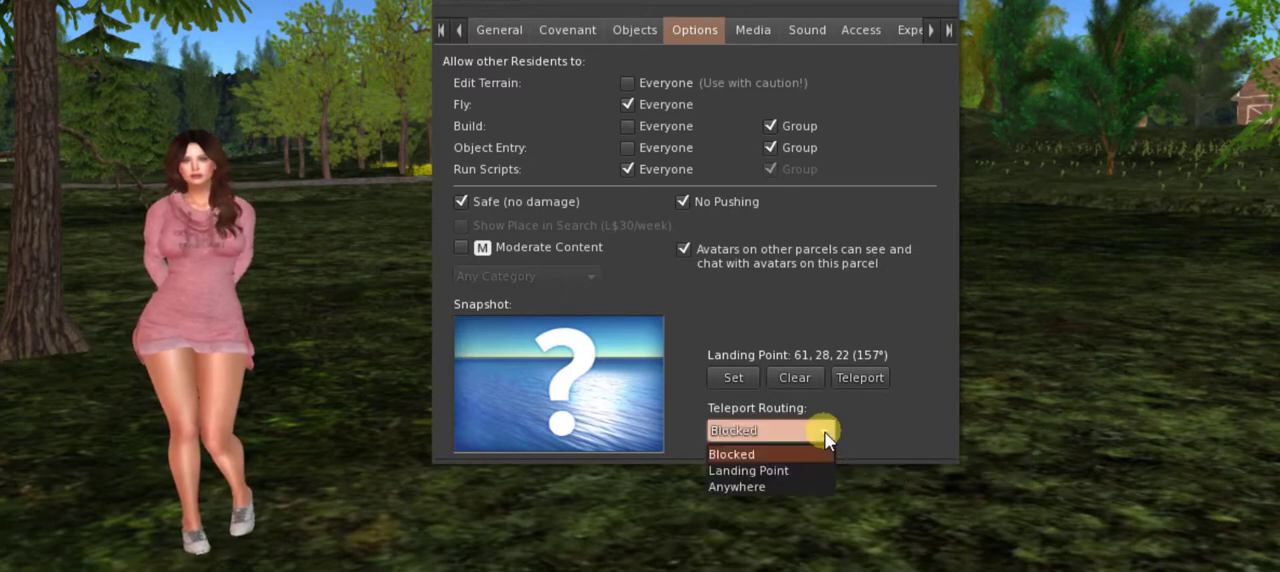
pyautogui.click(736, 486)
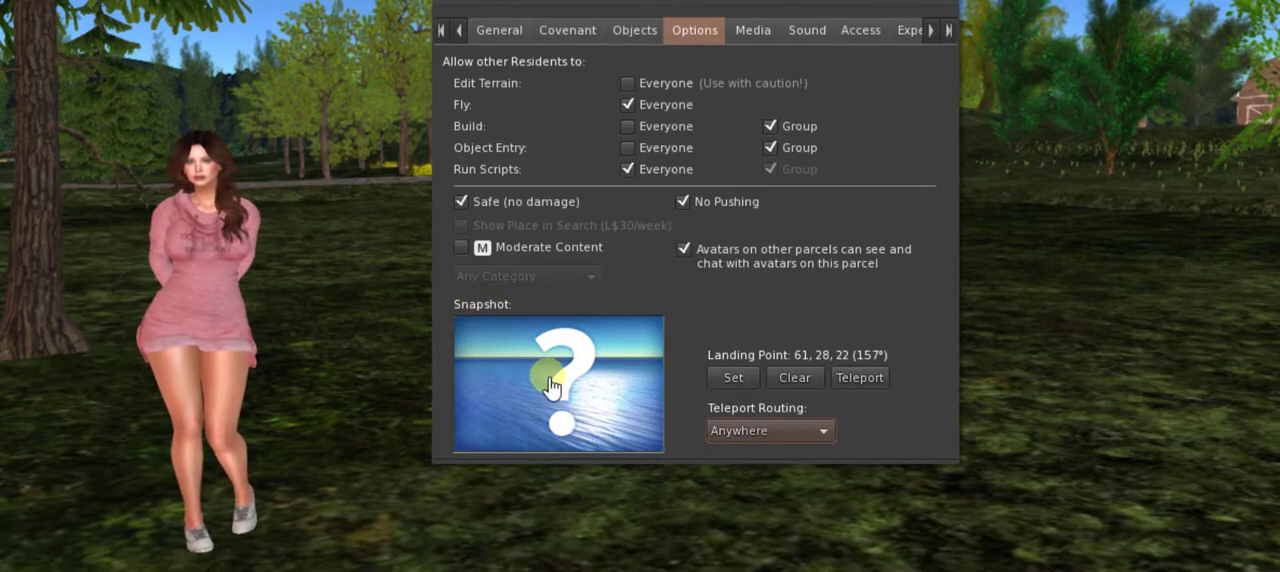
# Step: Pick the 'felicita' forest snapshot from inventory as the parcel image
pyautogui.click(558, 384)
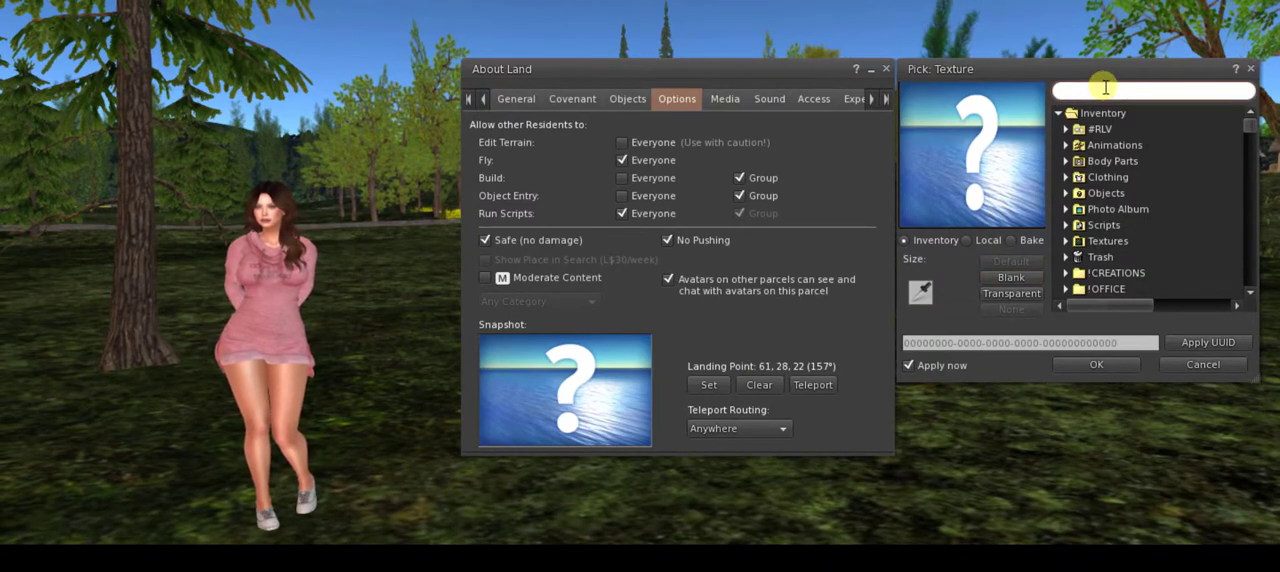
pyautogui.write('felicita')
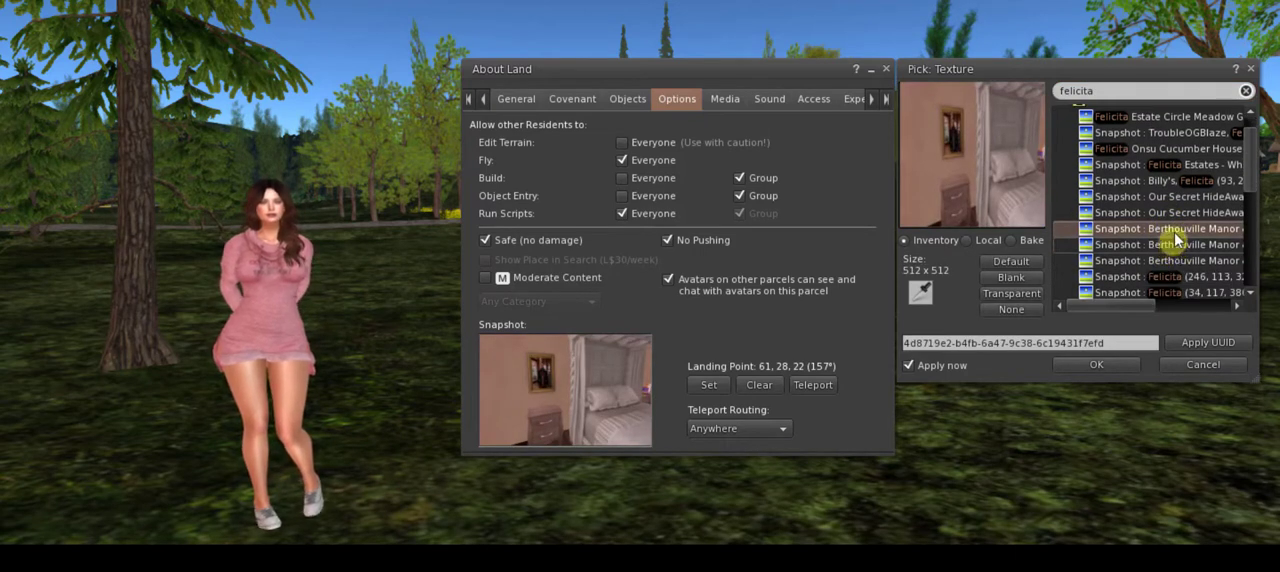
pyautogui.click(1160, 180)
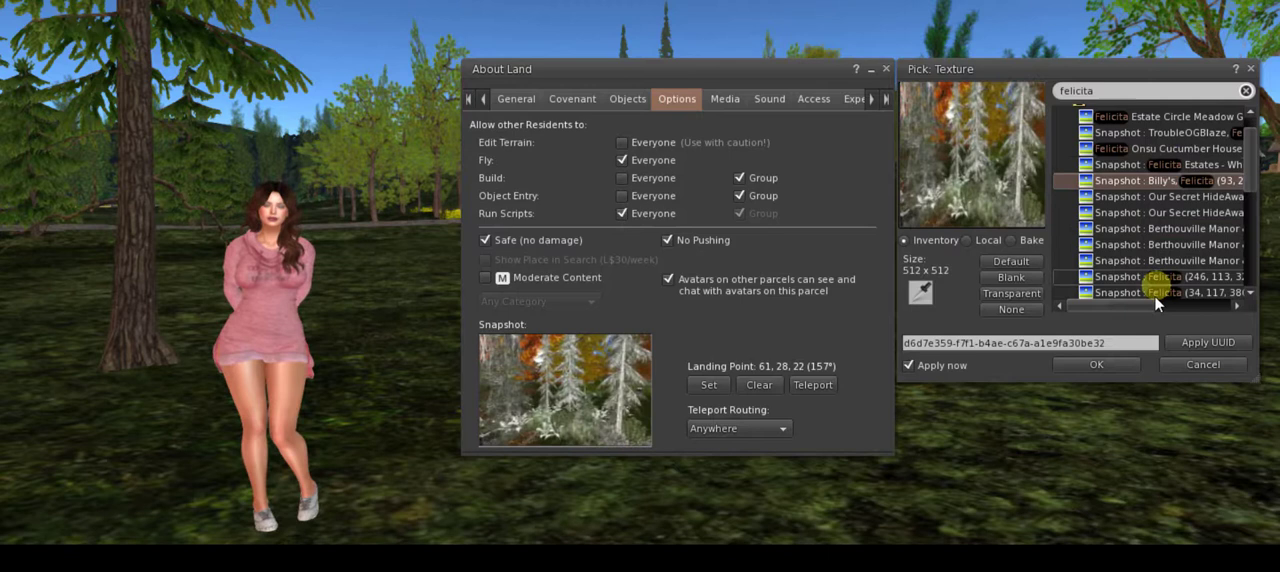
pyautogui.click(1096, 364)
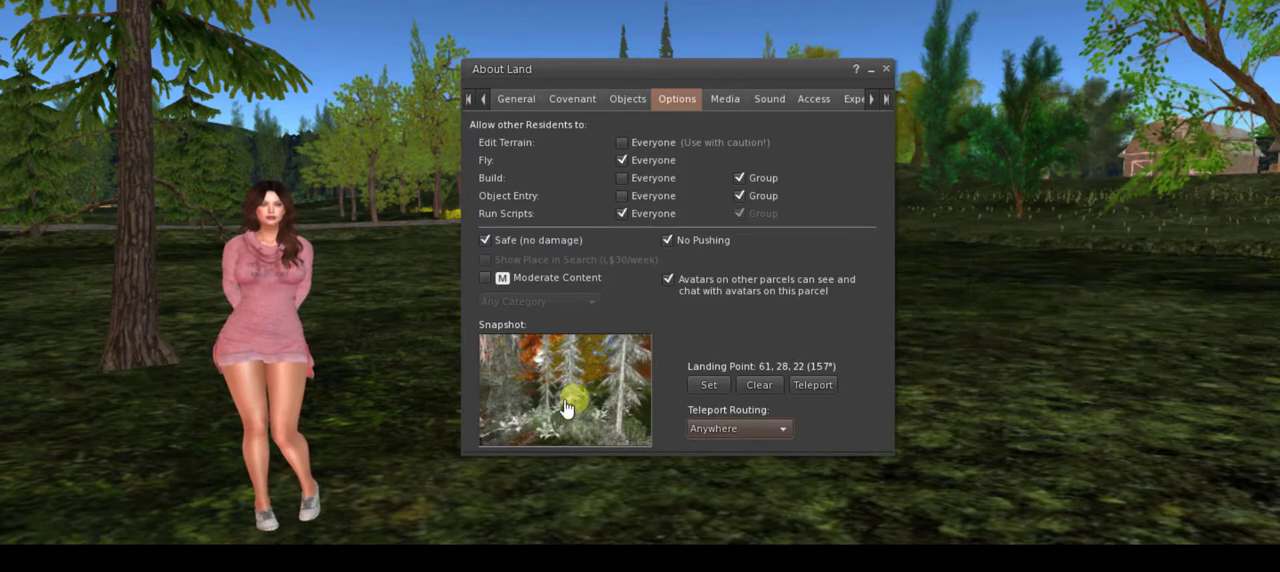